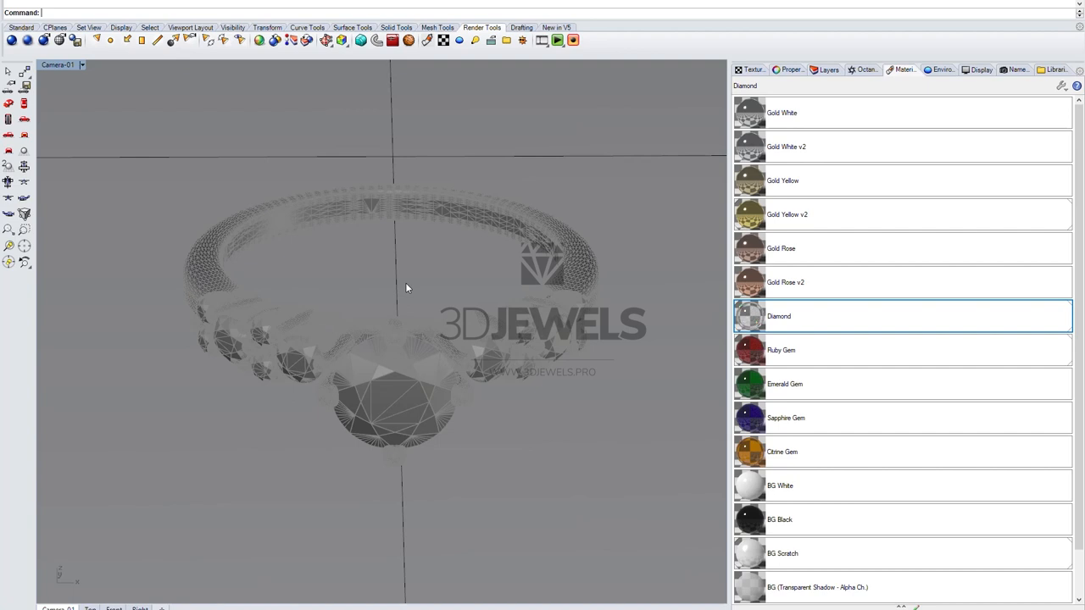
mouse_move(167, 302)
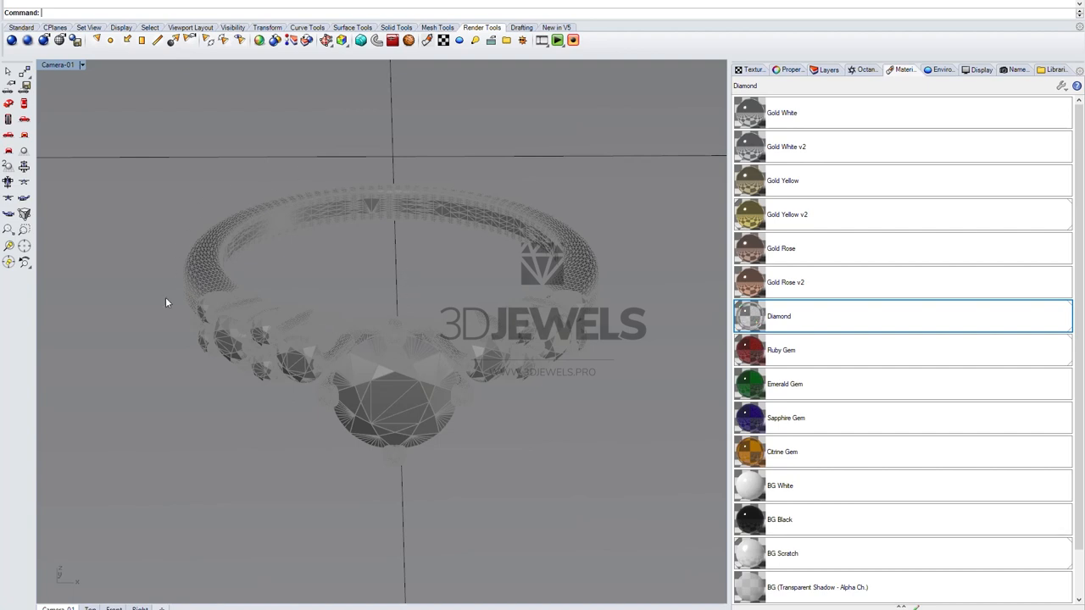
mouse_move(250, 248)
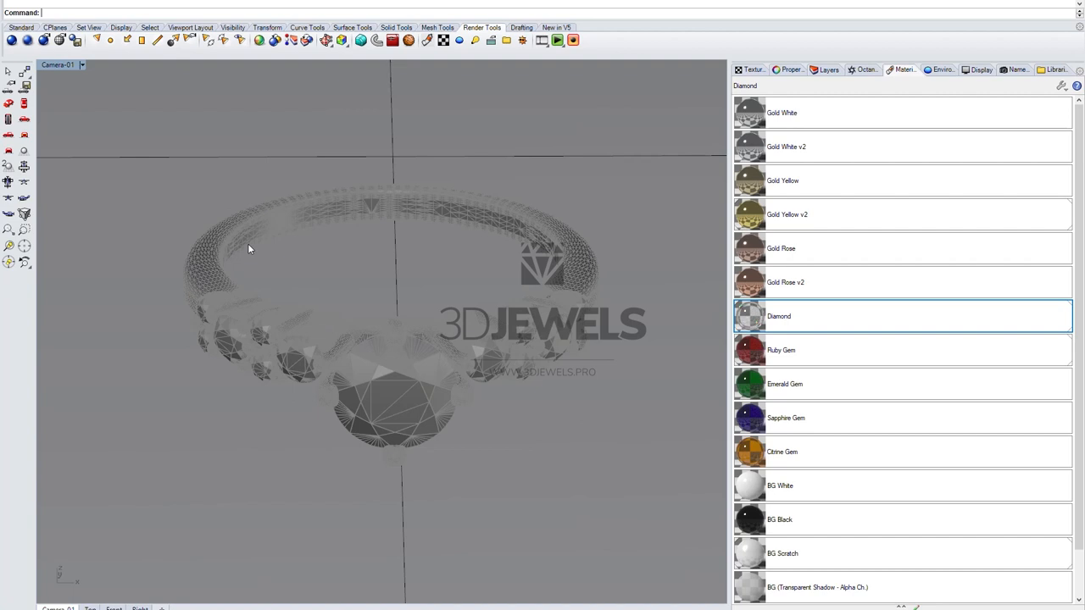
mouse_move(945, 214)
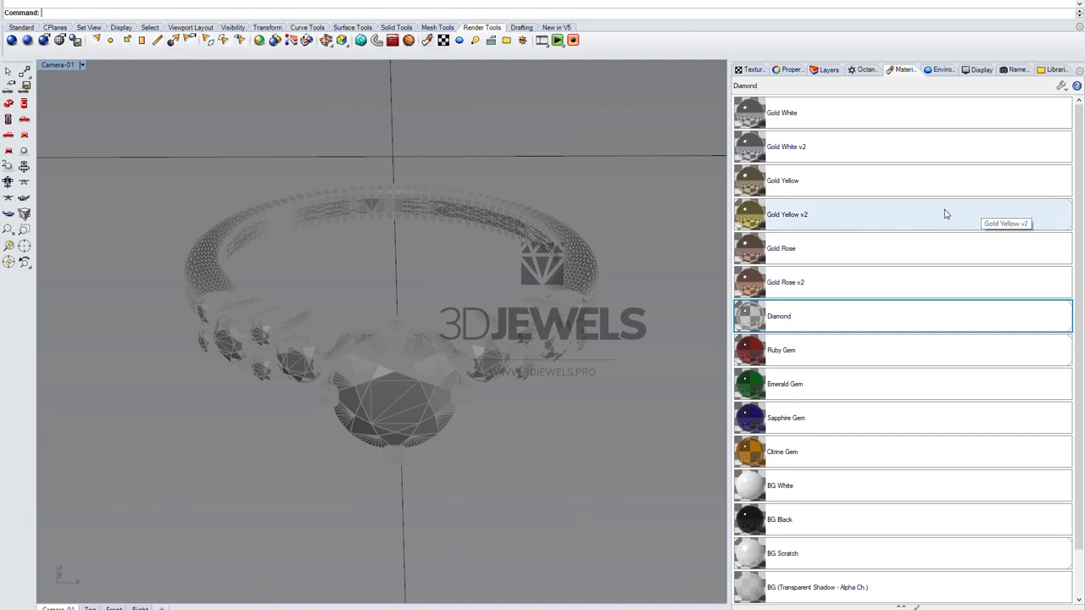
- Choose Gold Yellow v2 in the Materials panel, with the center gem selected
click(903, 215)
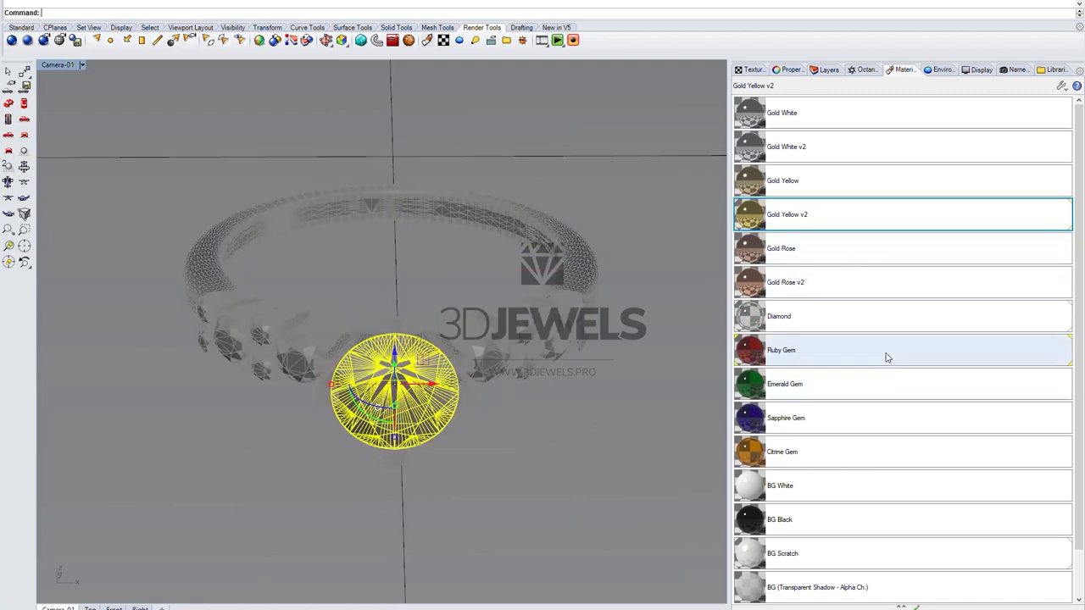
- Assign the Ruby Gem material to the selected center stone
right_click(780, 349)
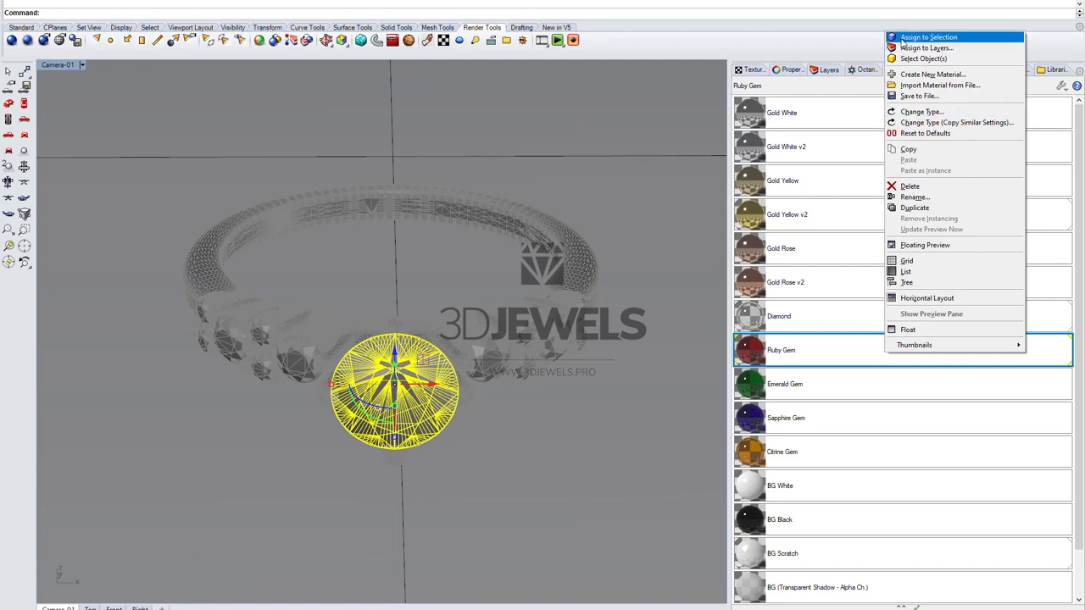
click(927, 36)
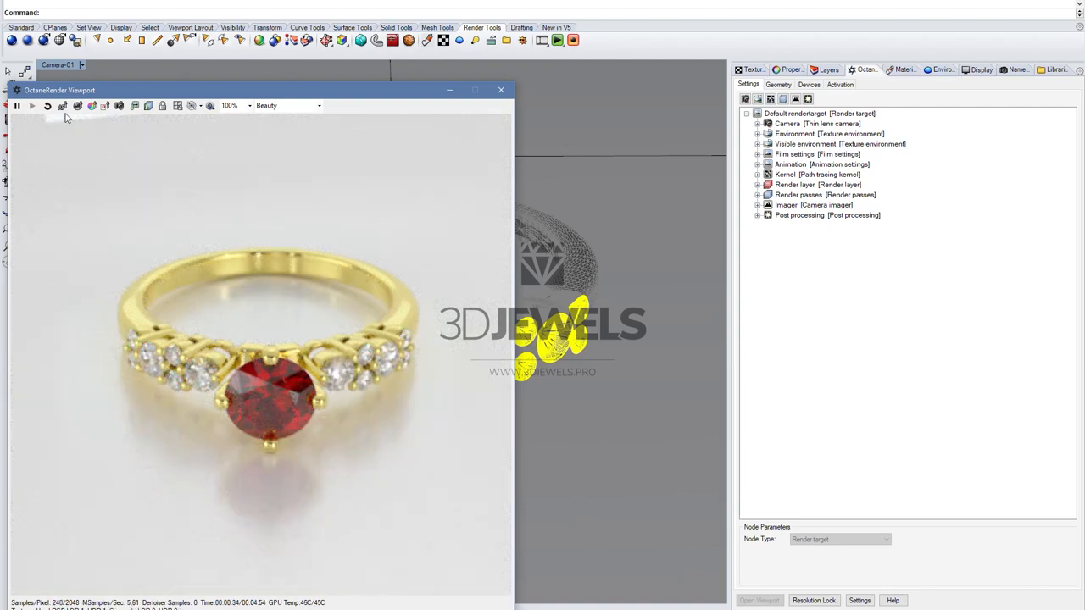
- Launch the OctaneRender Viewport so the gold, ruby and diamond ring renders
click(62, 105)
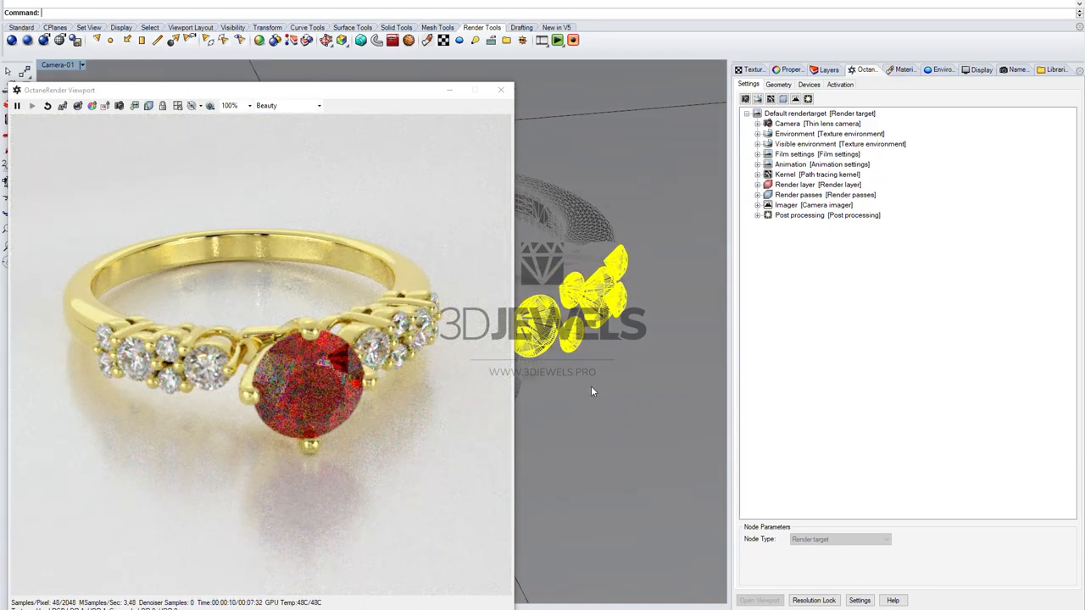
mouse_move(62, 105)
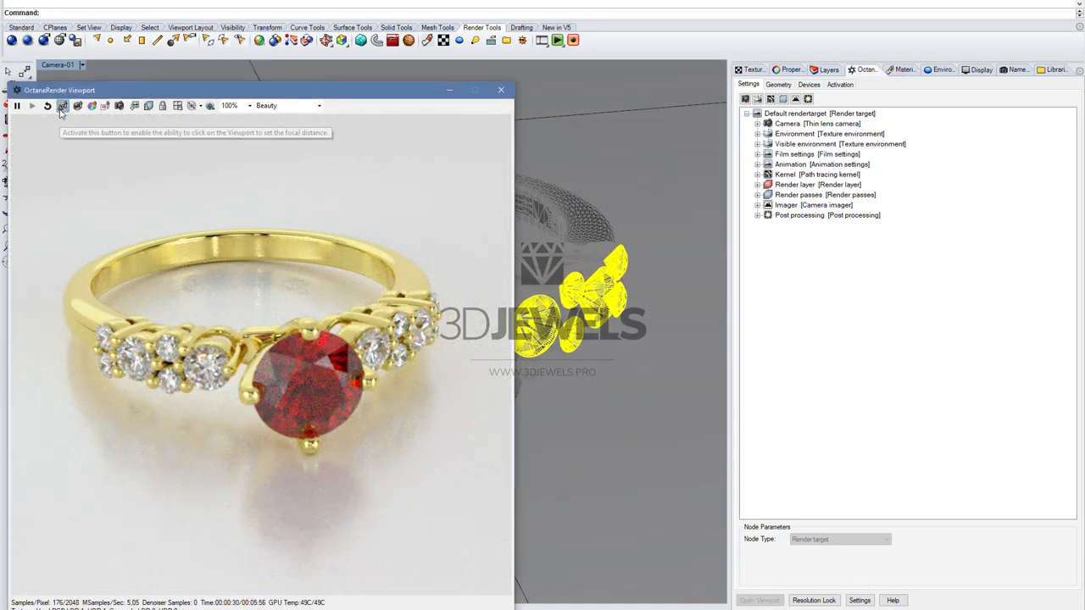